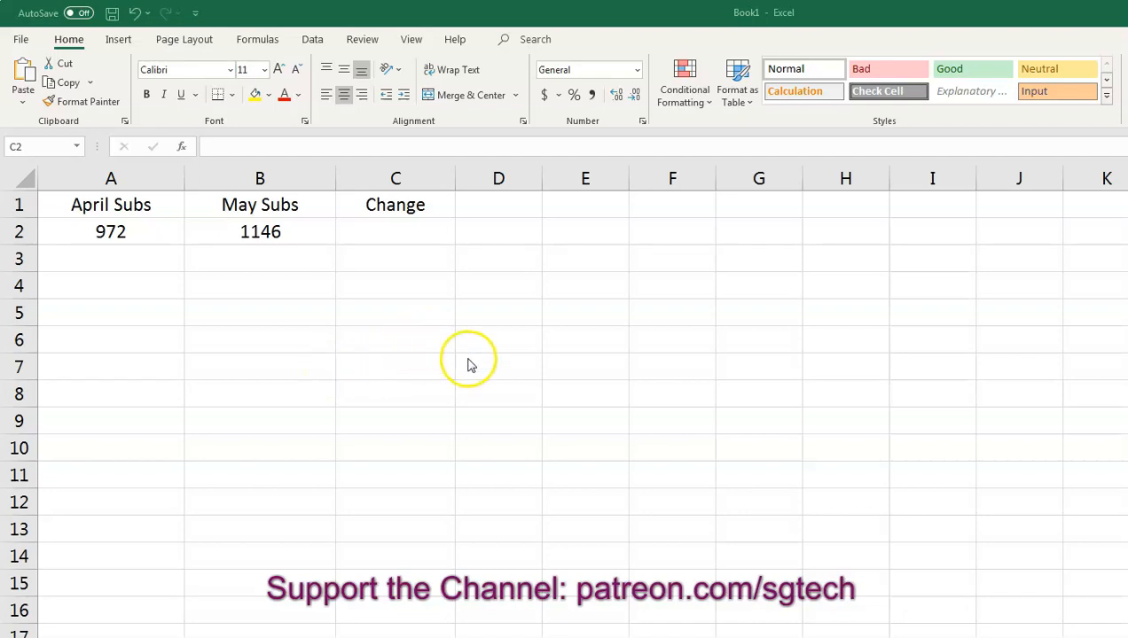
mouse_move(443, 290)
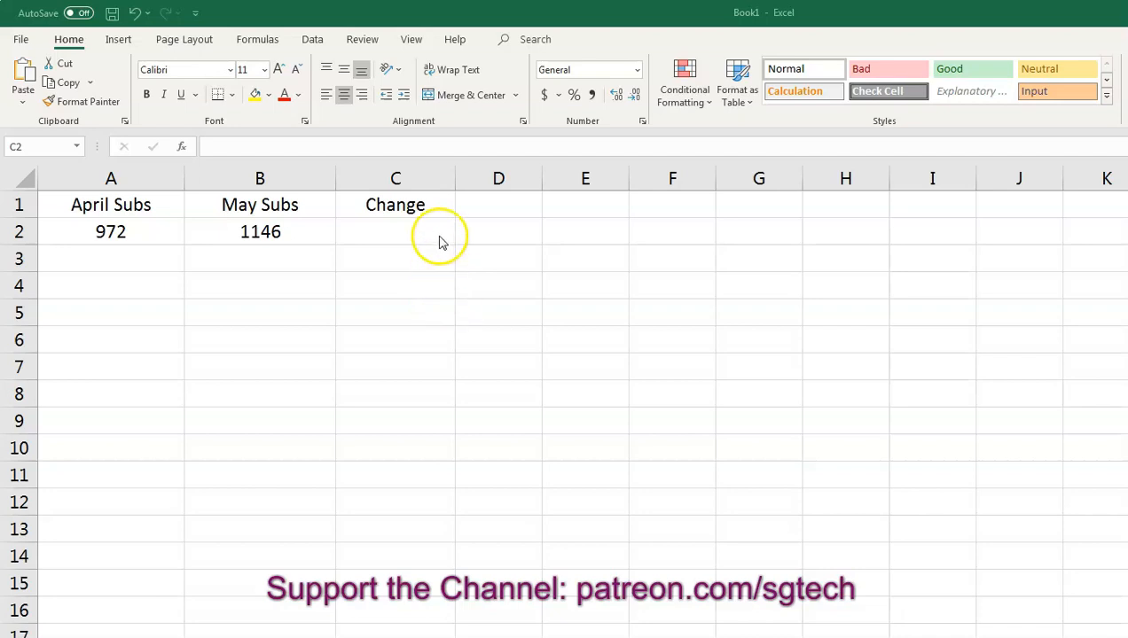
mouse_move(413, 256)
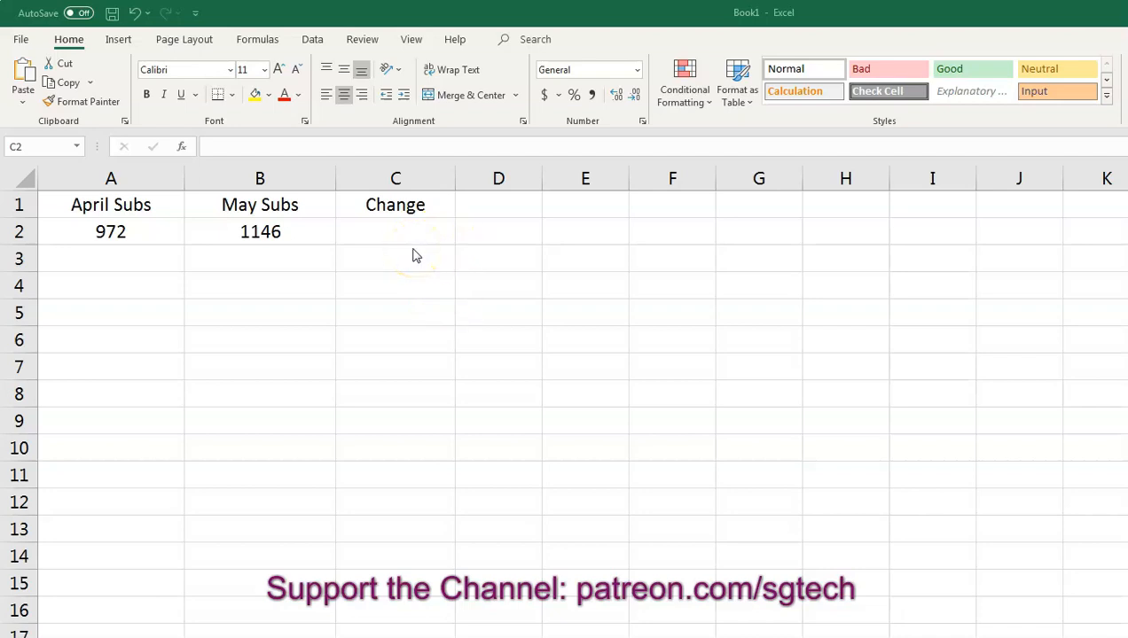
mouse_move(413, 138)
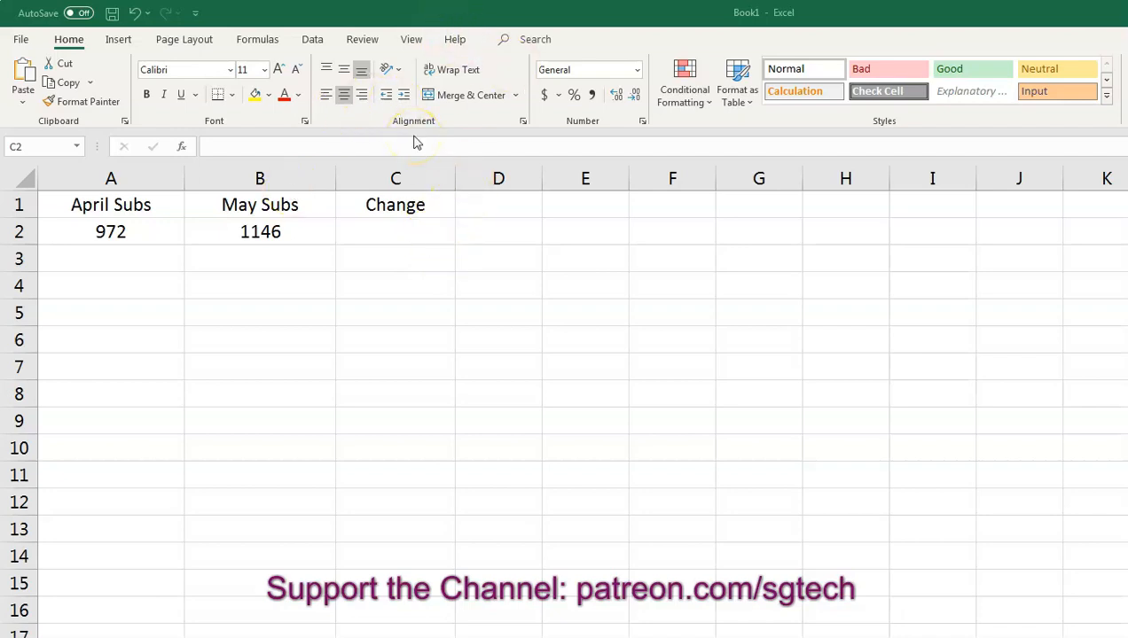
mouse_move(474, 147)
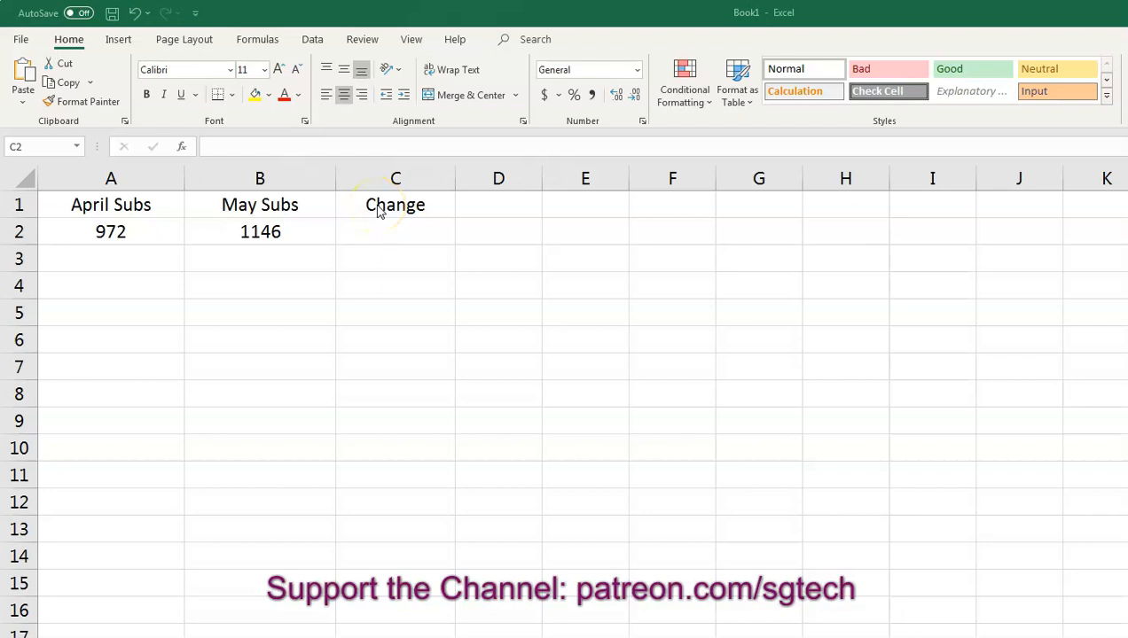
mouse_move(330, 441)
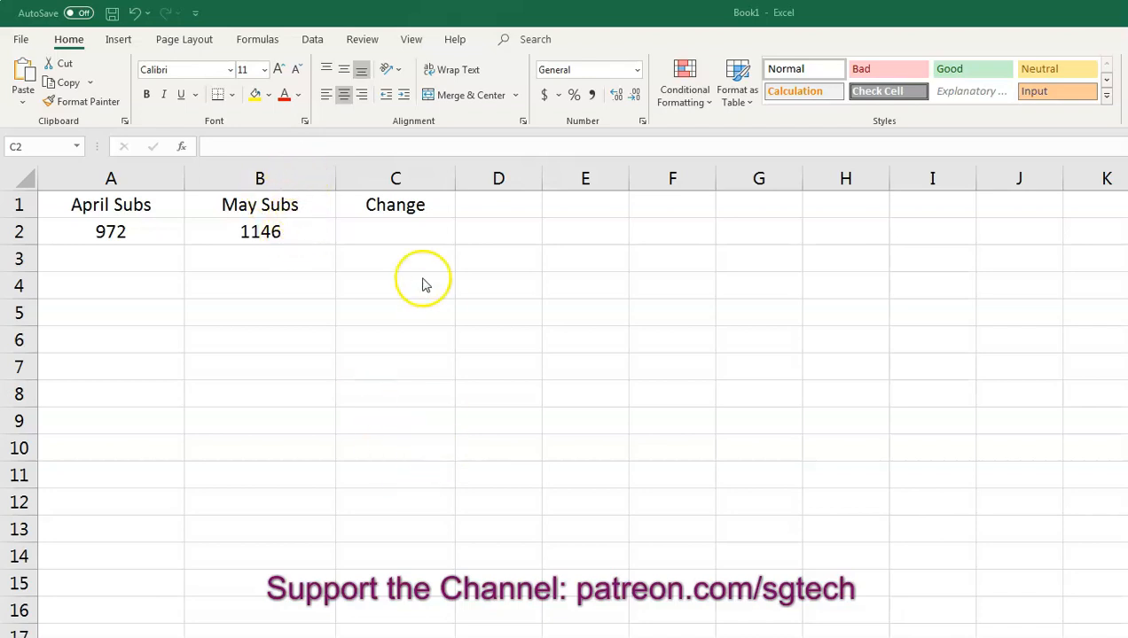
- Enter the percent-change formula =(B2-A2)/B2 in the Change cell, giving 0.15183246
click(394, 231)
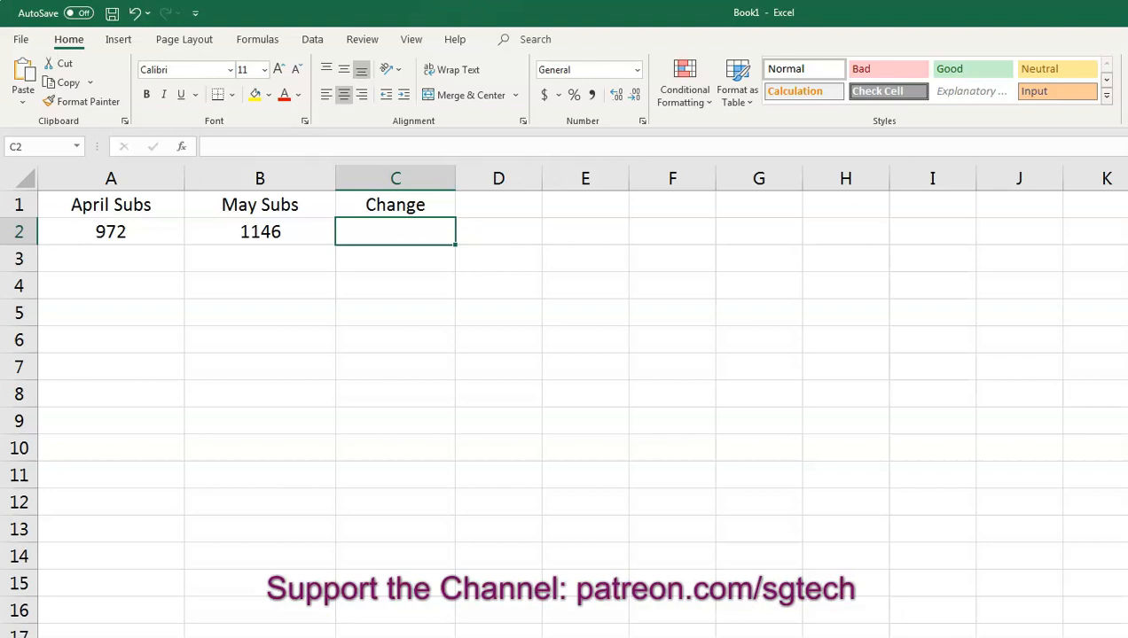
text(-()
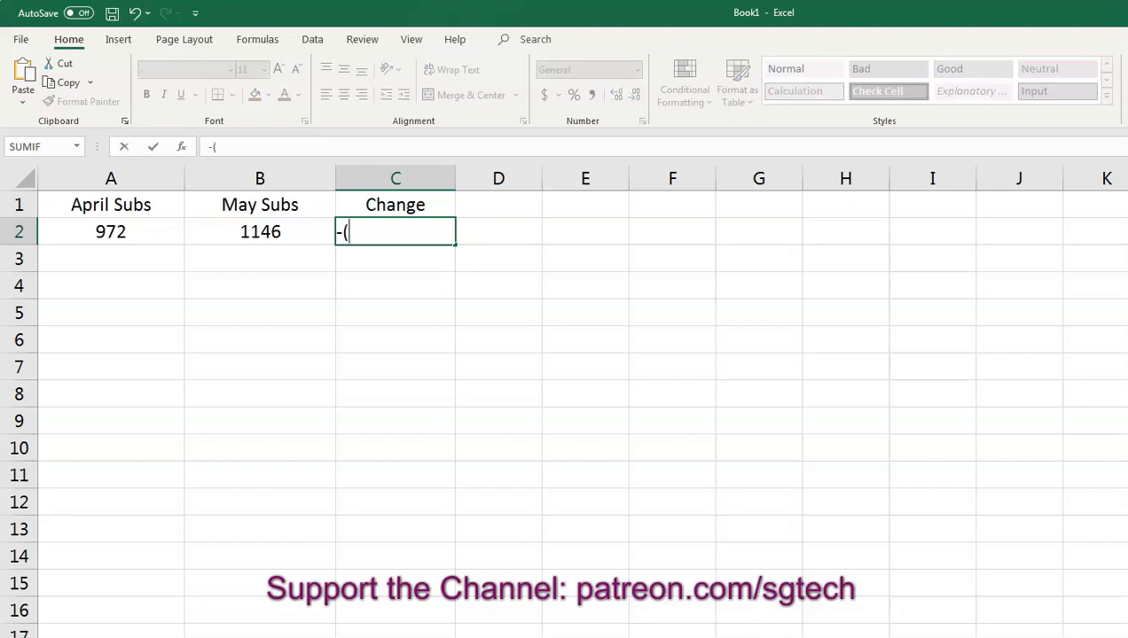
key(Escape)
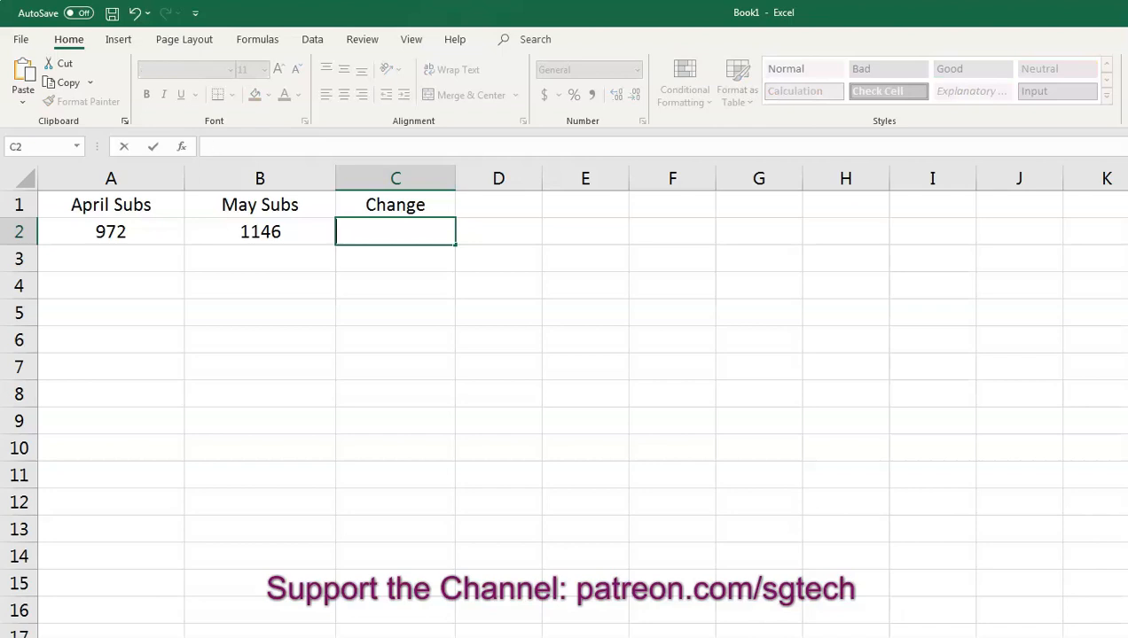
text(=(b2-)
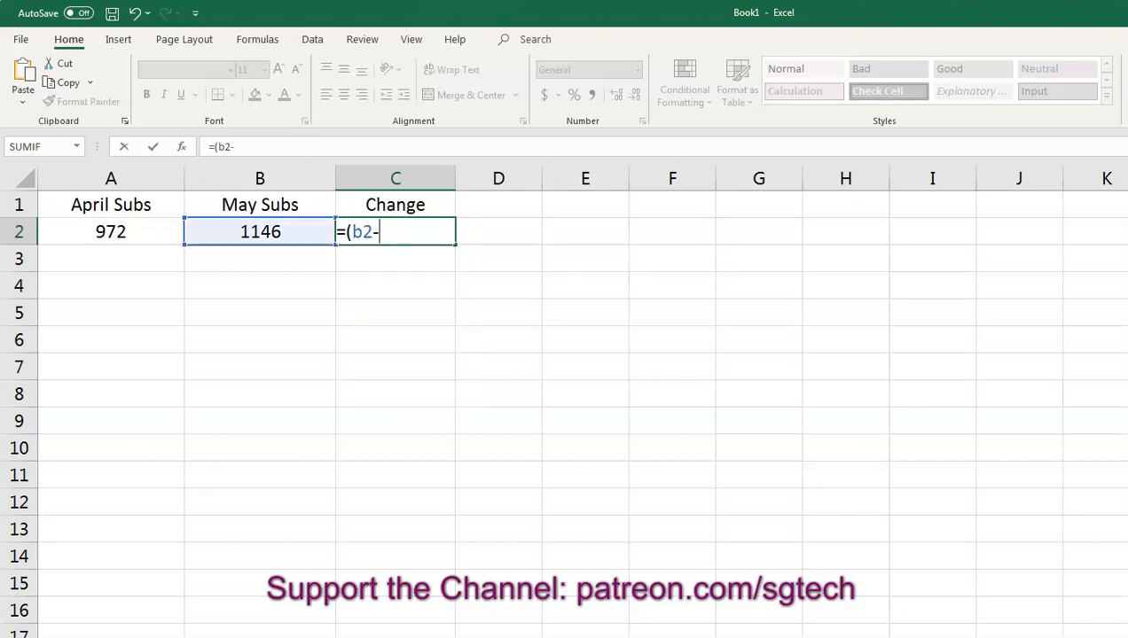
click(111, 232)
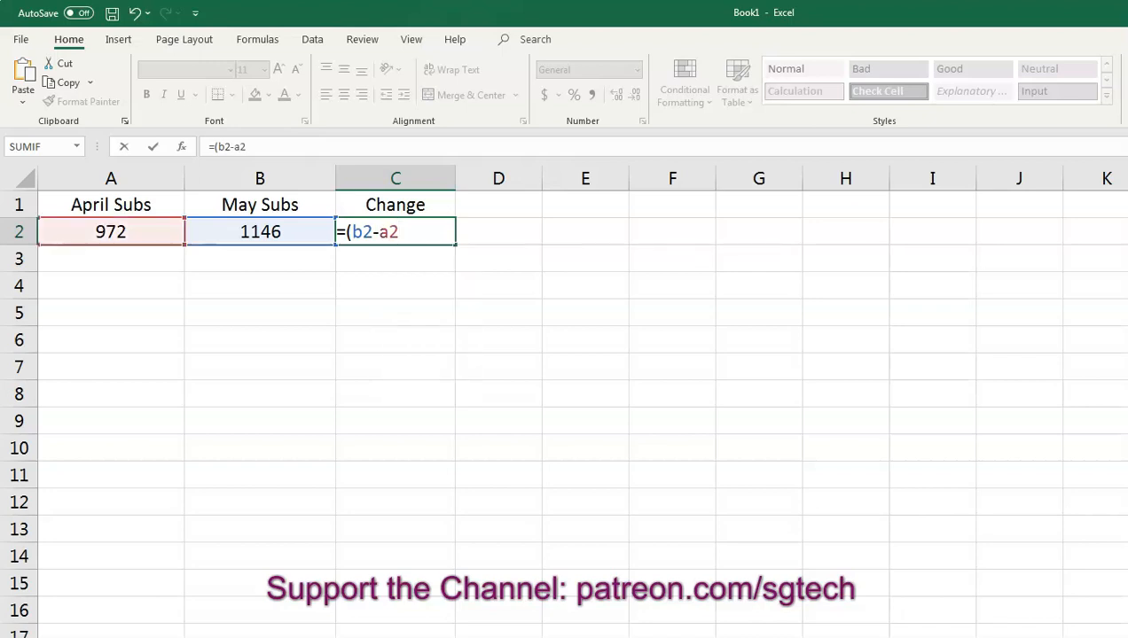
text())
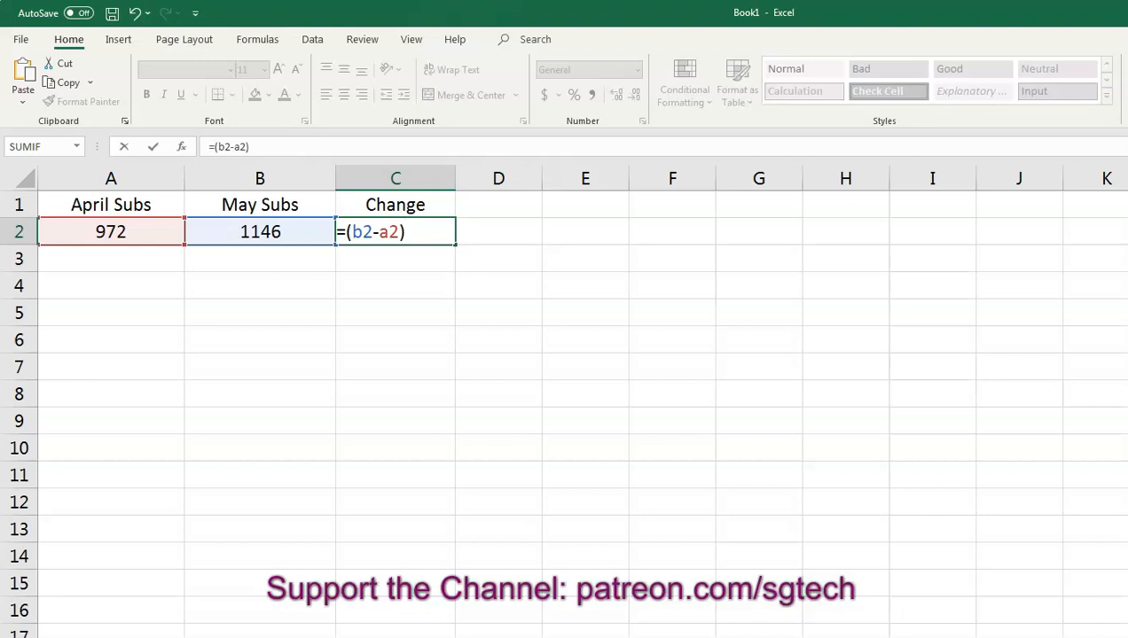
text(/b2)
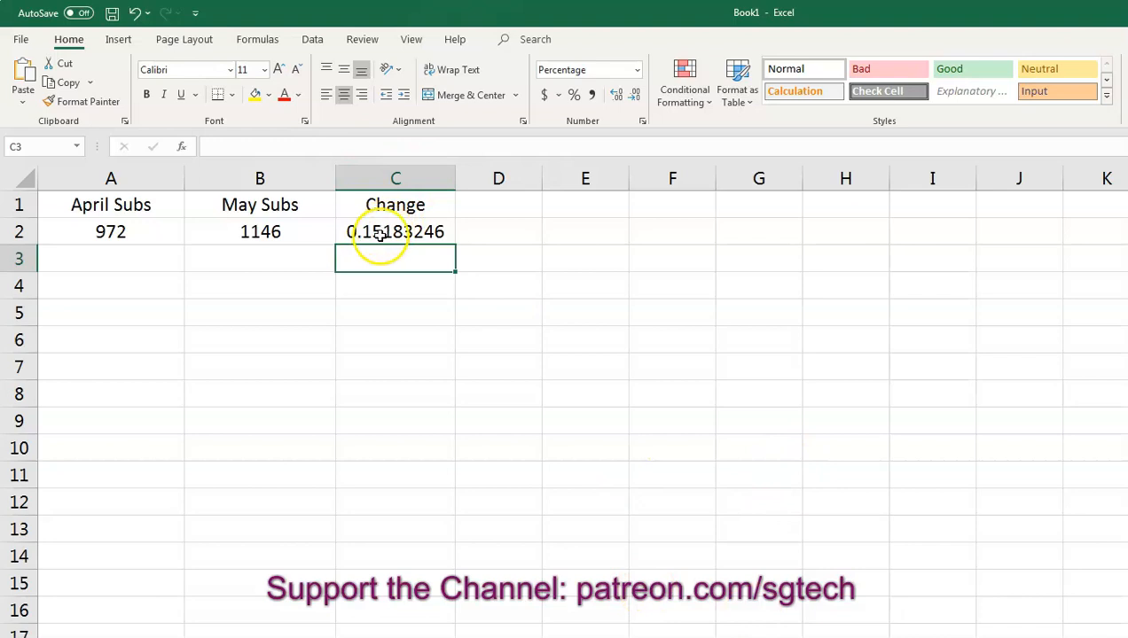
click(394, 179)
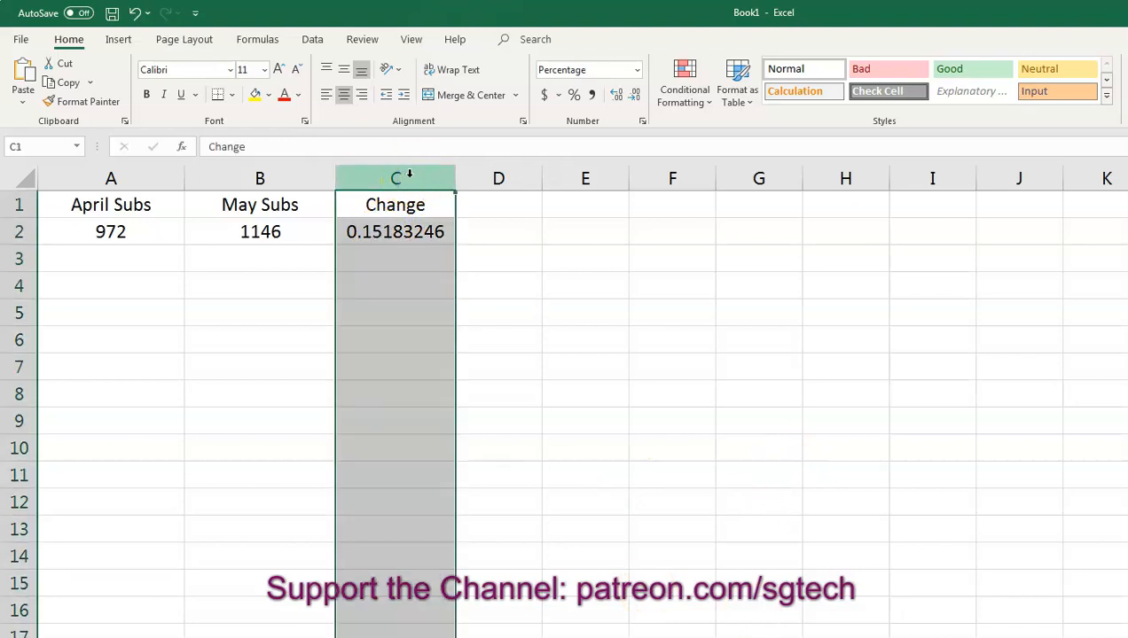
click(394, 231)
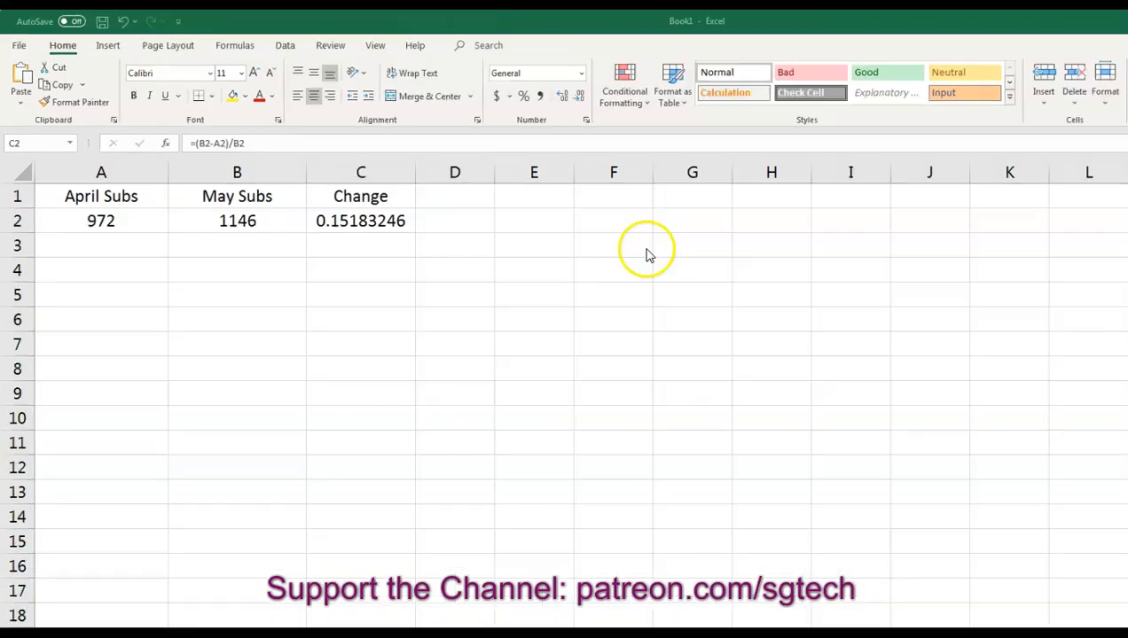
- Format the Change result as Percentage so it displays 15.18%
click(360, 221)
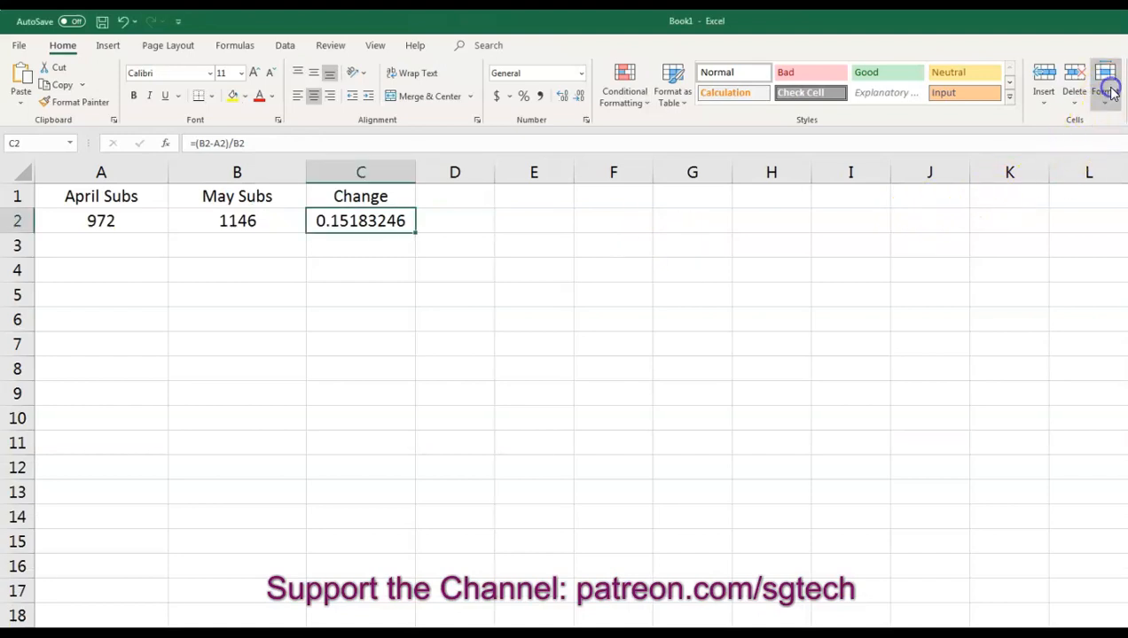
click(1105, 88)
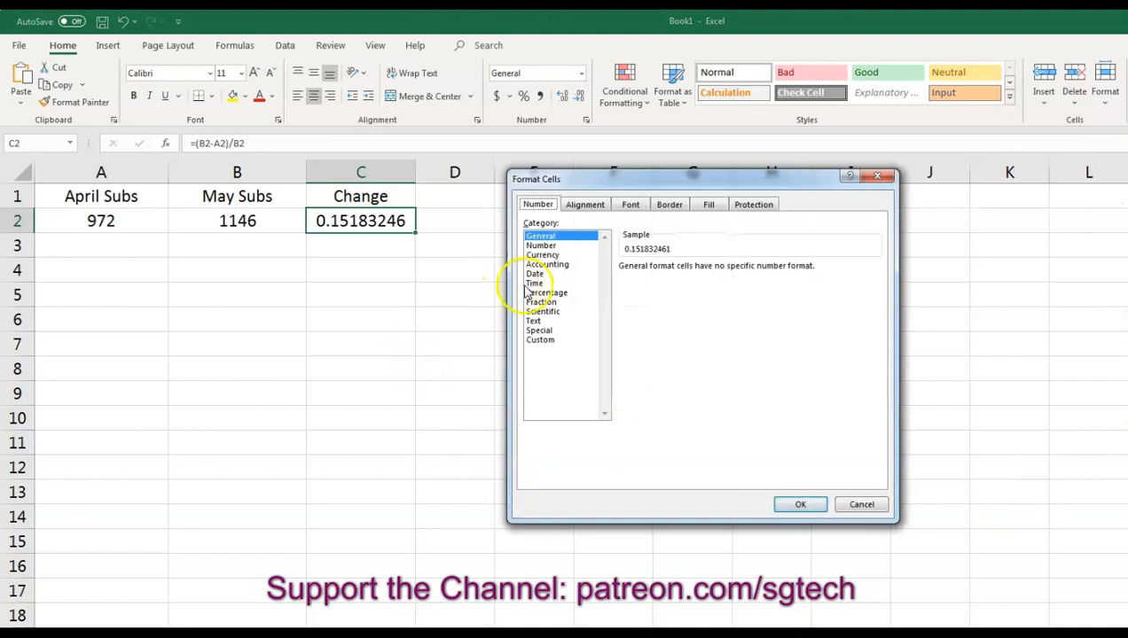
click(547, 293)
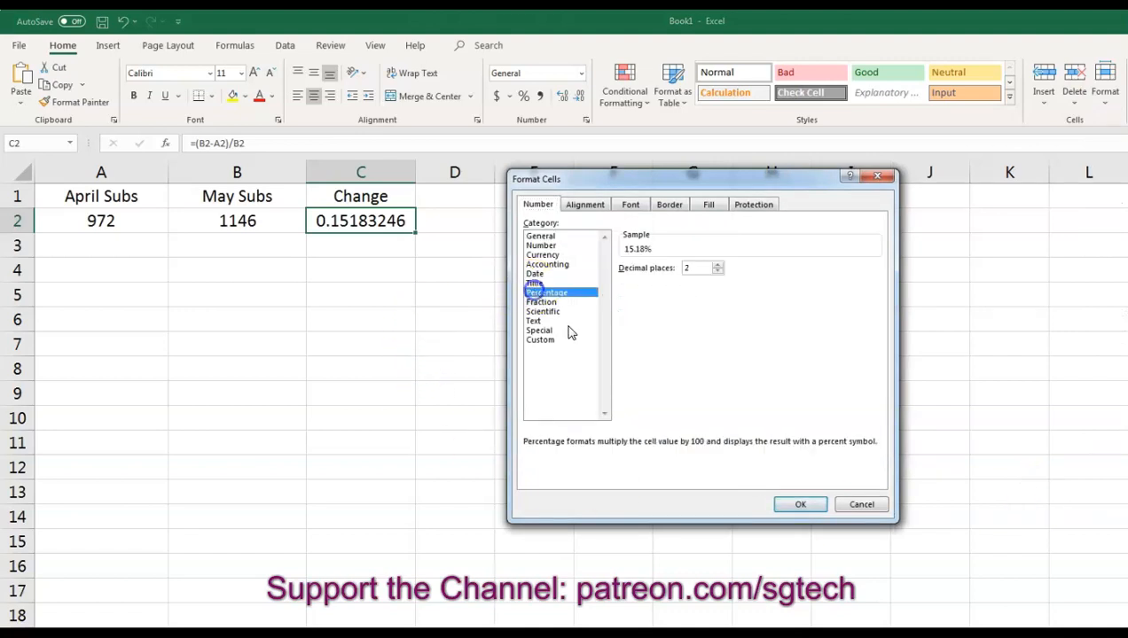
click(799, 504)
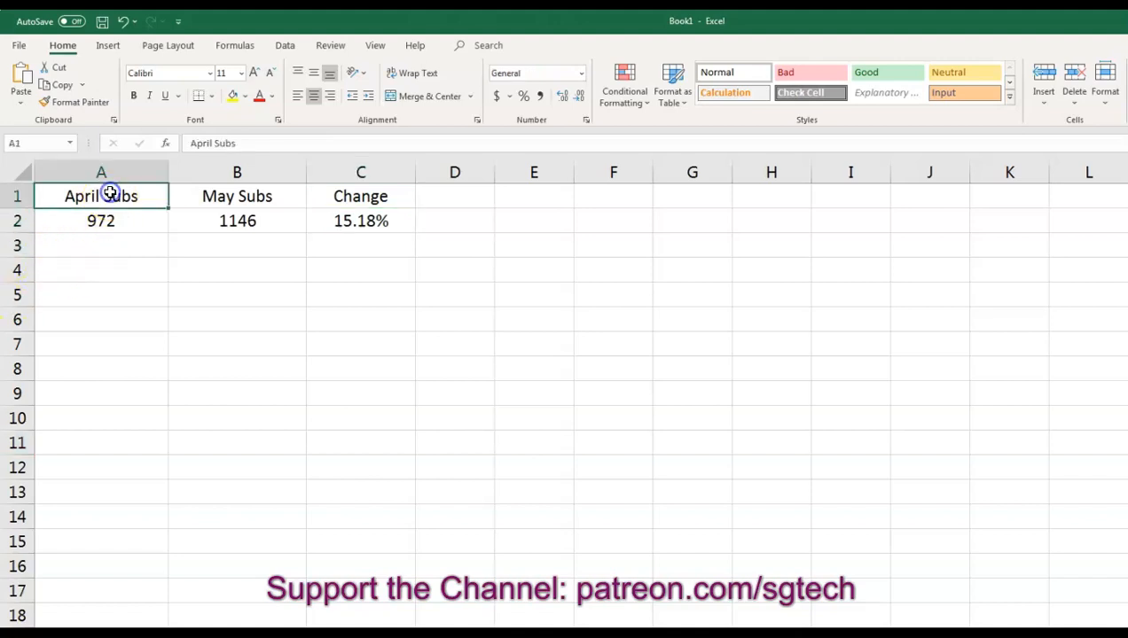
- Relabel the headers May Subs and June Subs and enter 1146 as the first month's figure
text(M)
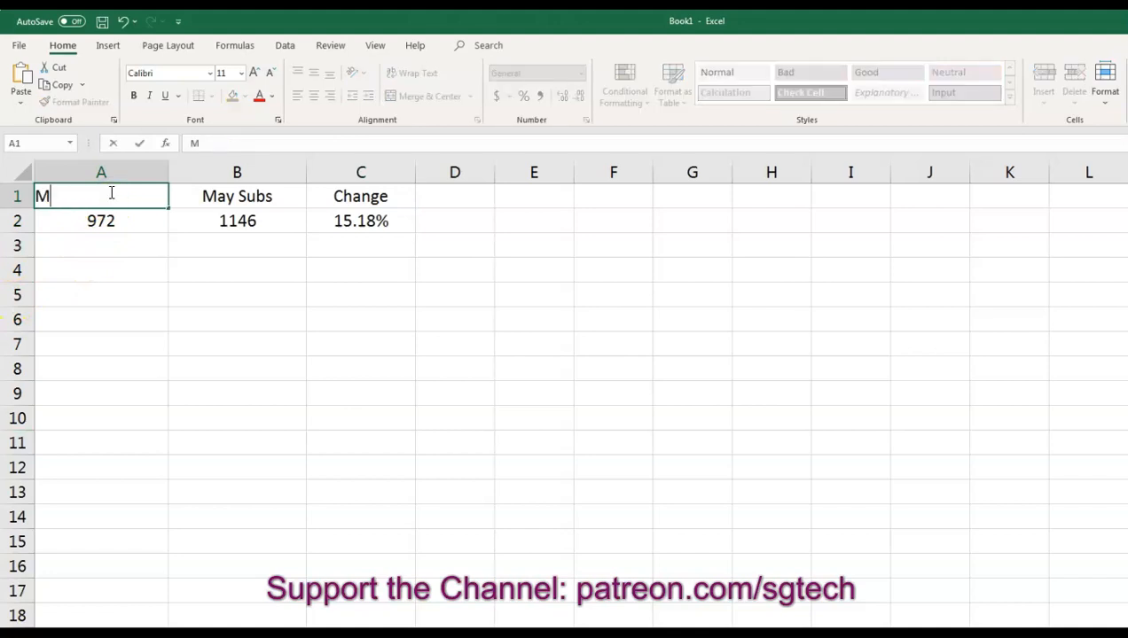
text(ay Subs)
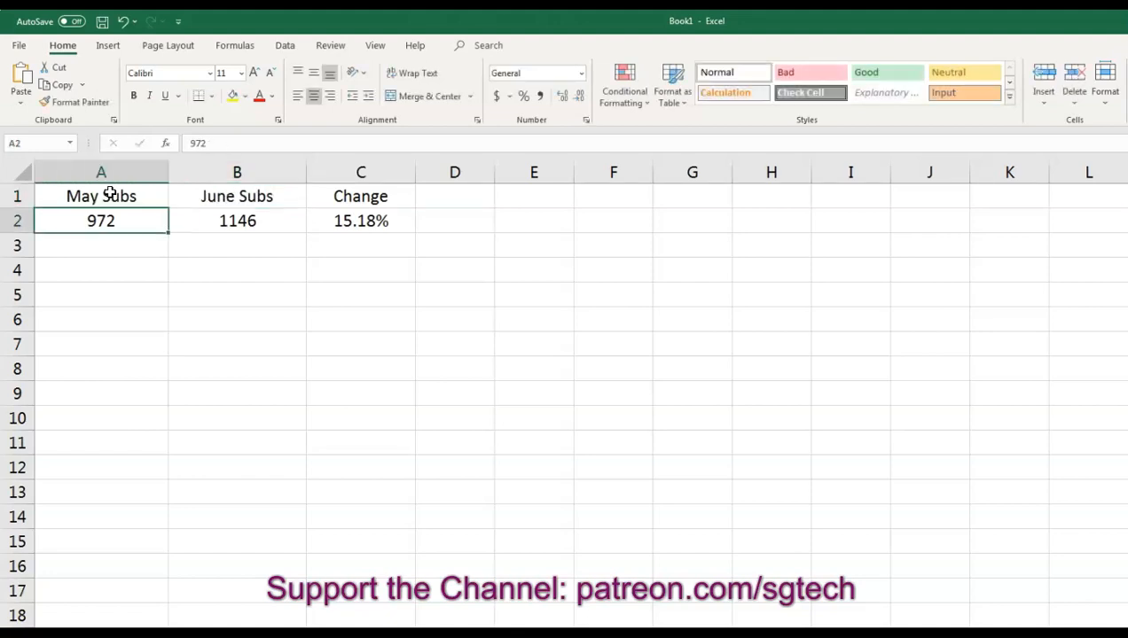
text(1146)
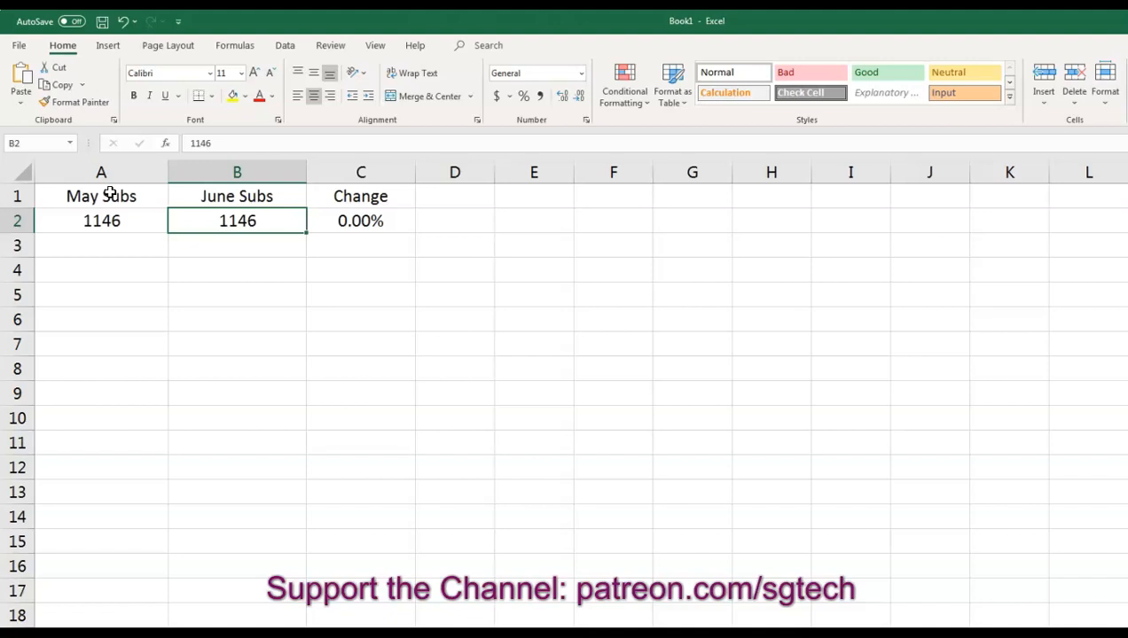
- Enter 1577 as the June figure so Change recalculates to 27.33%
text(1577)
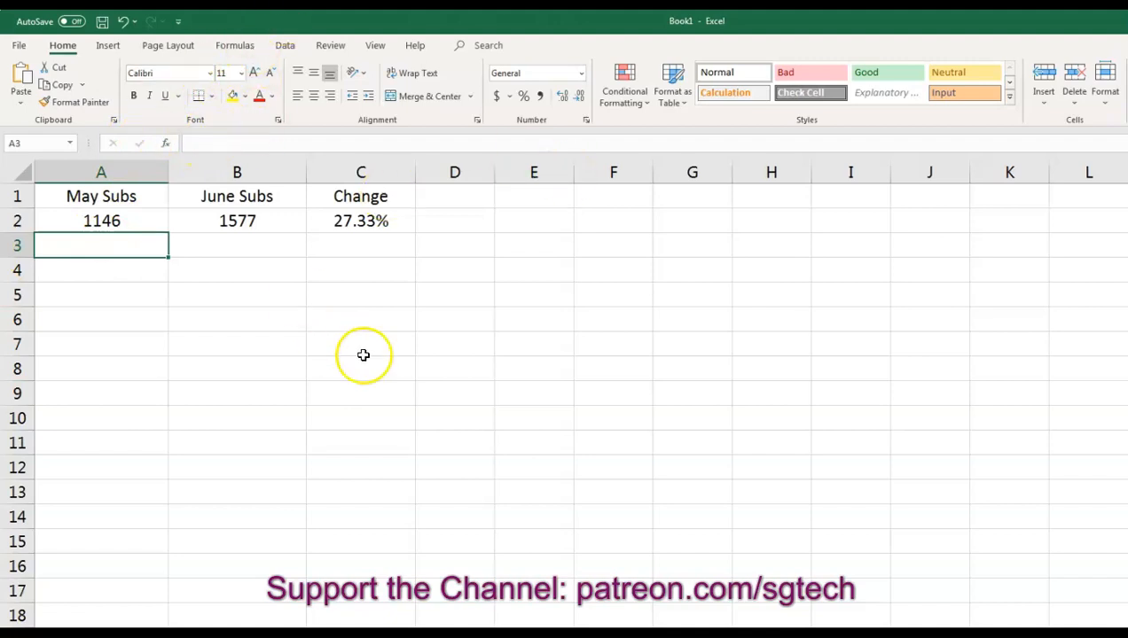
mouse_move(372, 376)
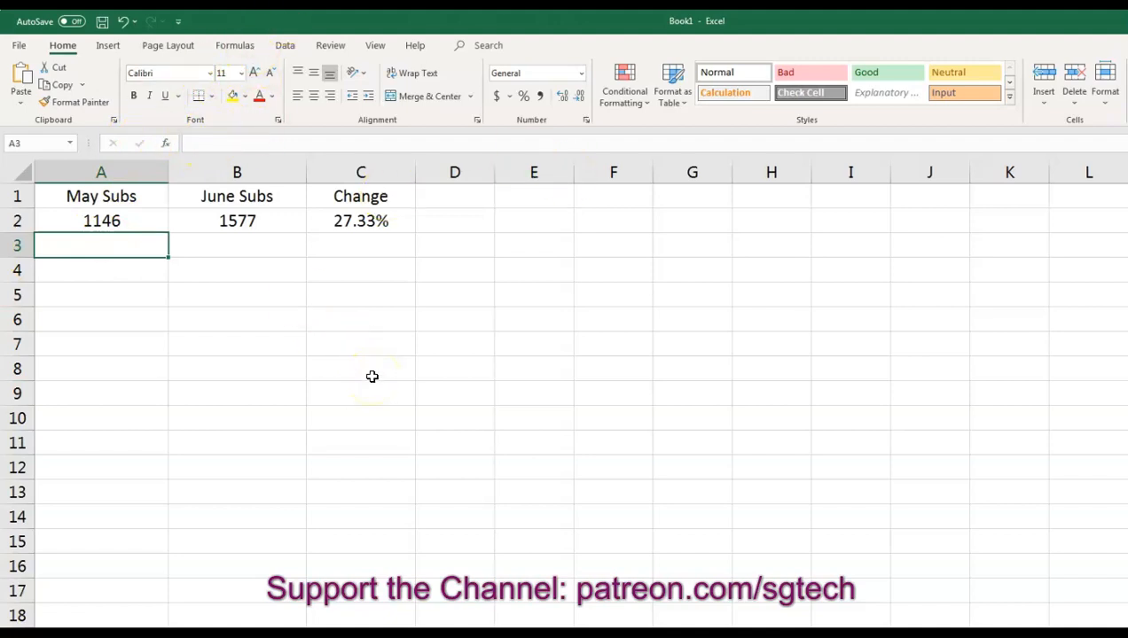